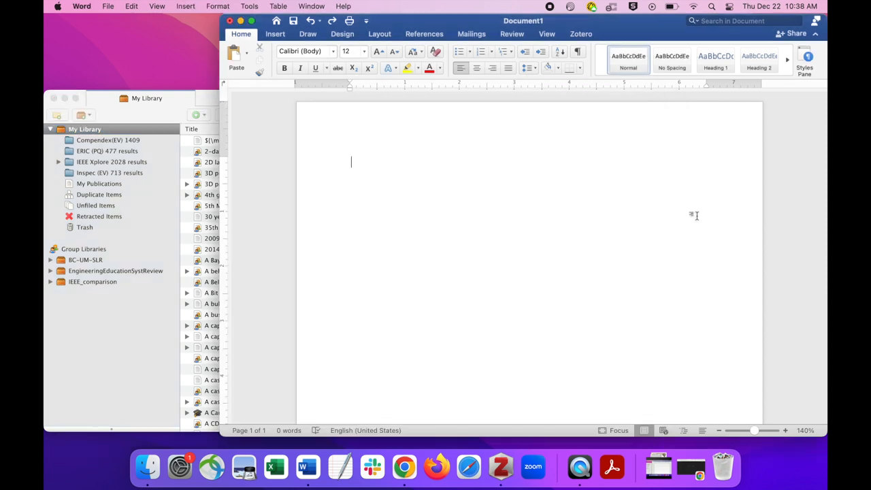
Write the sentence that classroom makerspaces have promise but scholars note they can be difficult.
click(580, 32)
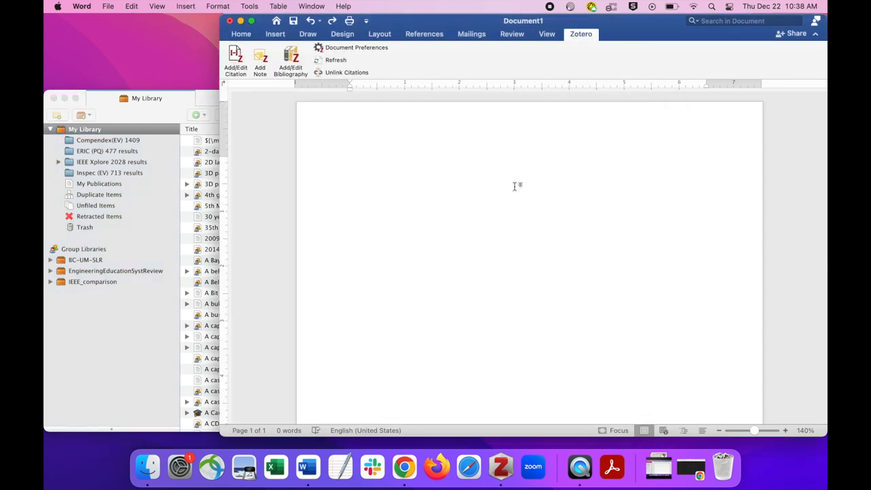
text(While classroom makerspaces have promise, some scholars have noted they can be difficult to put into place)
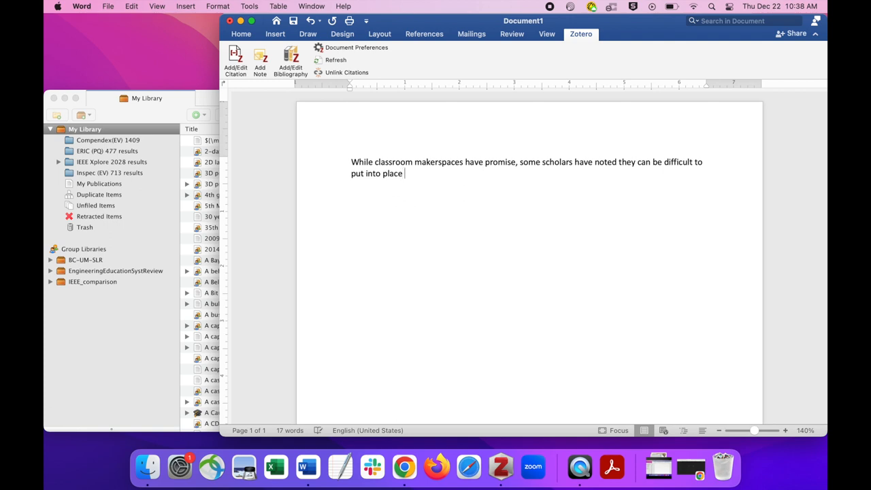
mouse_move(409, 160)
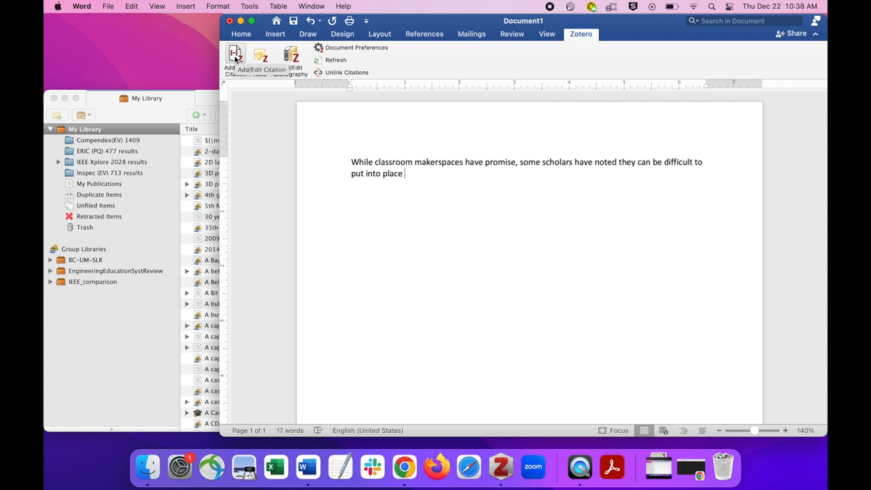
Confirm APA 7th edition in Document Preferences and search 'Hira' for the new citation.
click(357, 47)
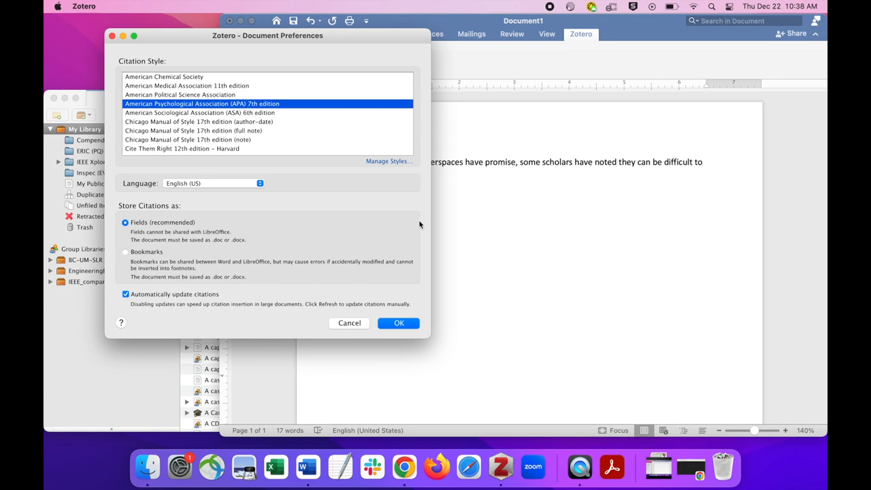
click(399, 323)
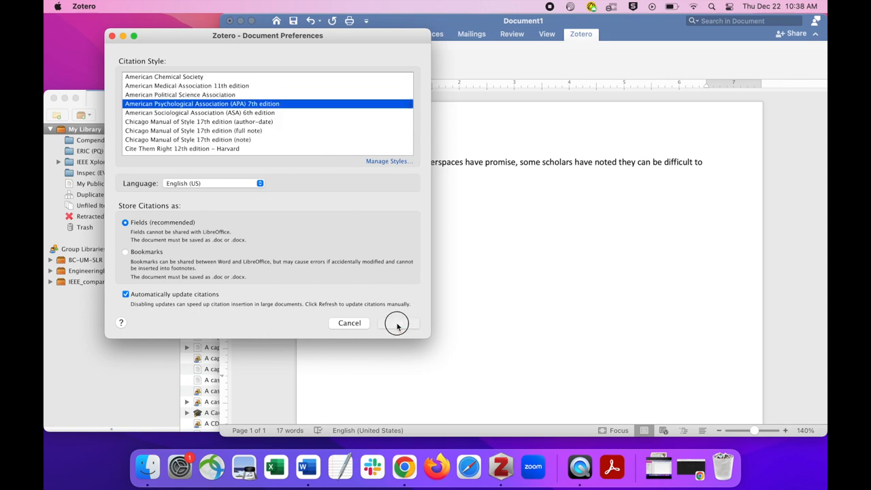
click(398, 323)
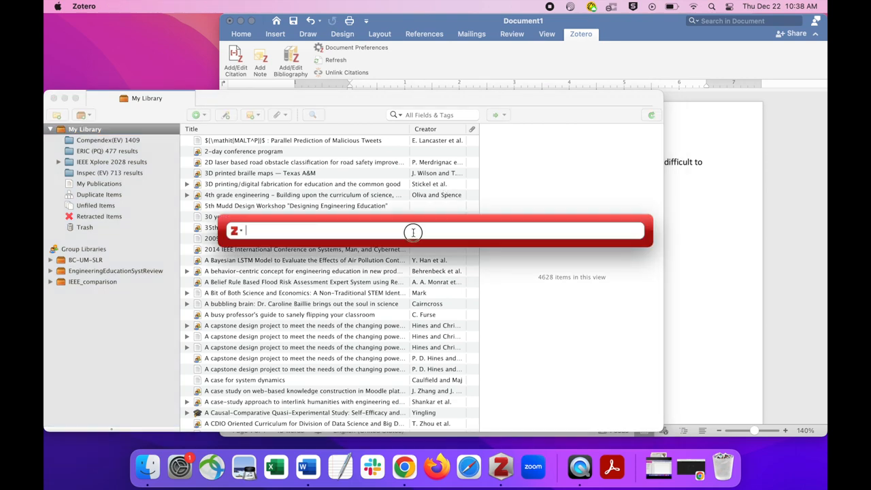
text(Hira et al., 2014)
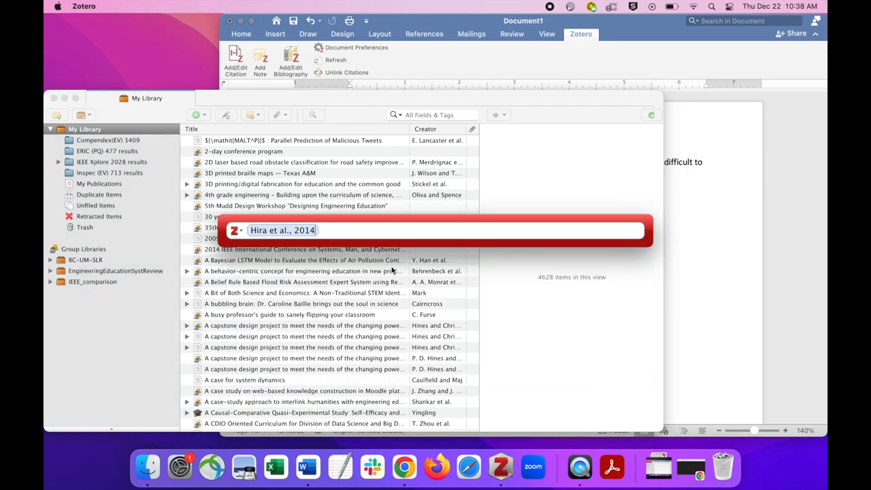
Insert the (Hira et al., 2014) citation and add a Bibliography heading with its reference entry.
key(Return)
text(Bib)
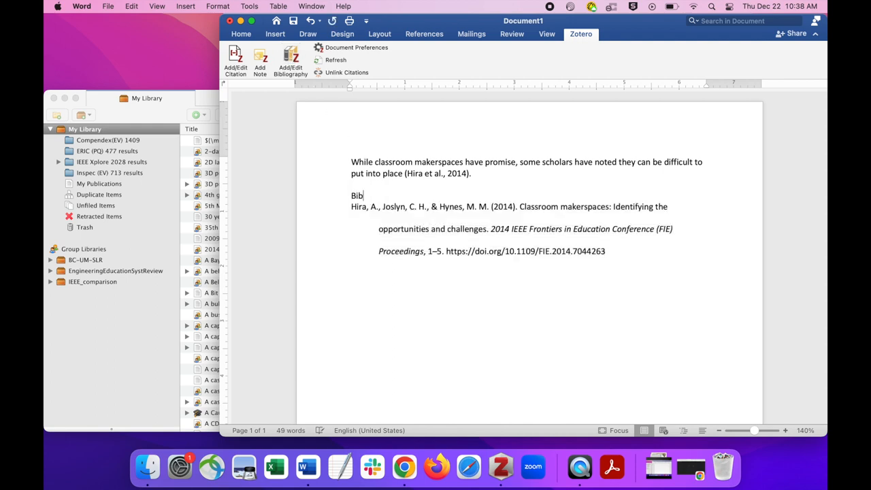
text(liography)
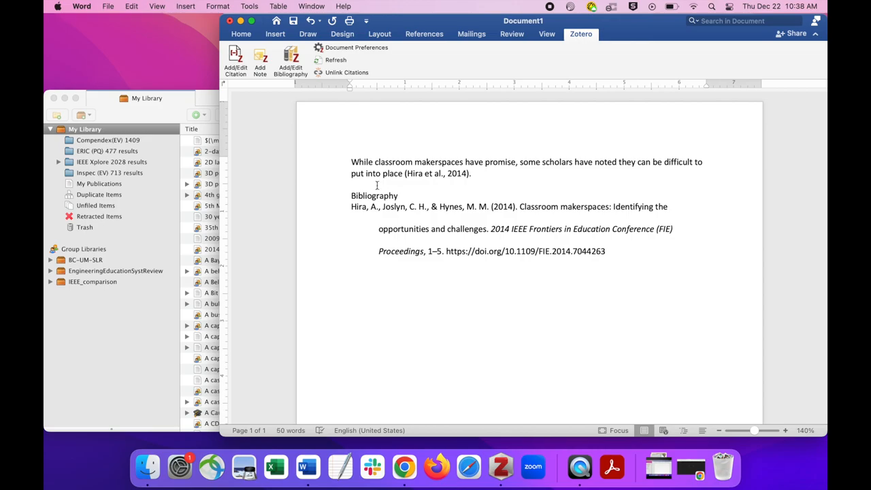